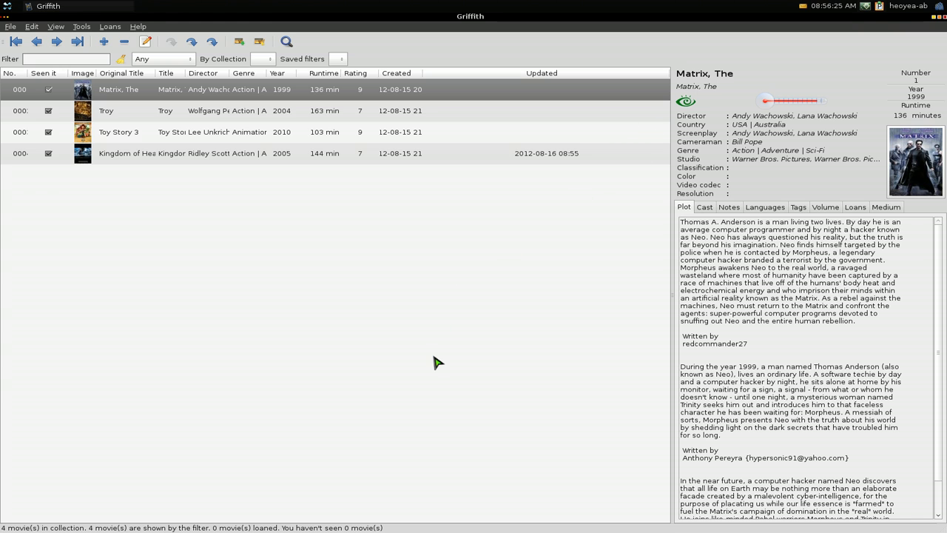
pyautogui.moveTo(407, 229)
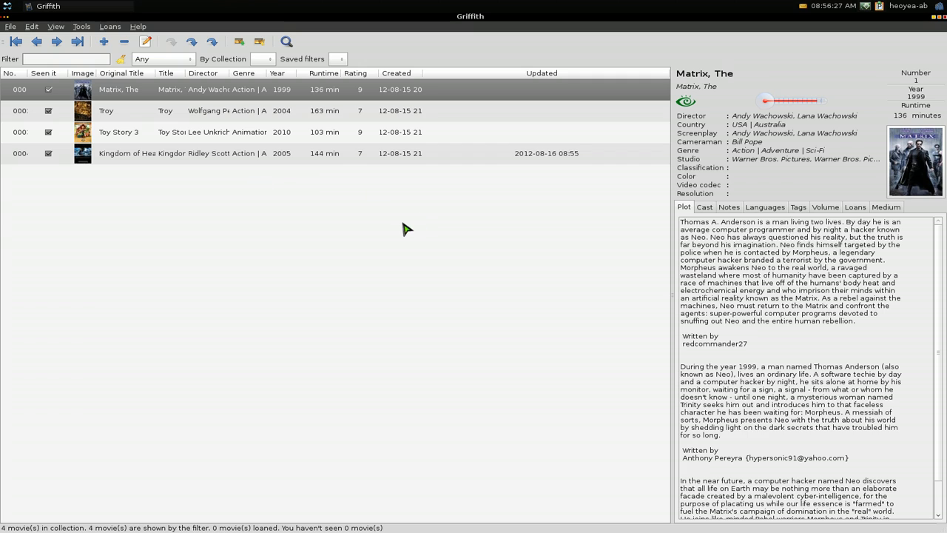
pyautogui.moveTo(311, 194)
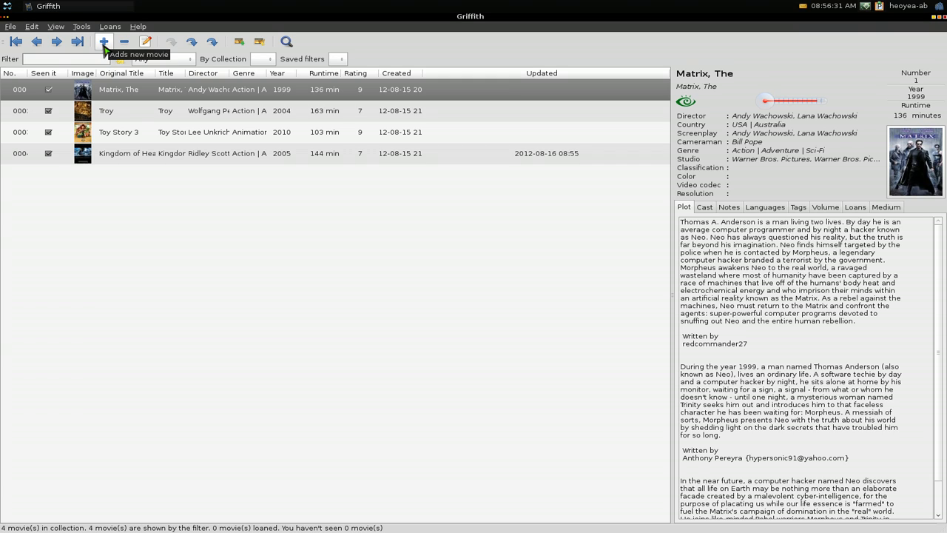
# - Start a new movie entry with original title 'Gattaca' and browse the web data sources, keeping IMDb
pyautogui.click(104, 41)
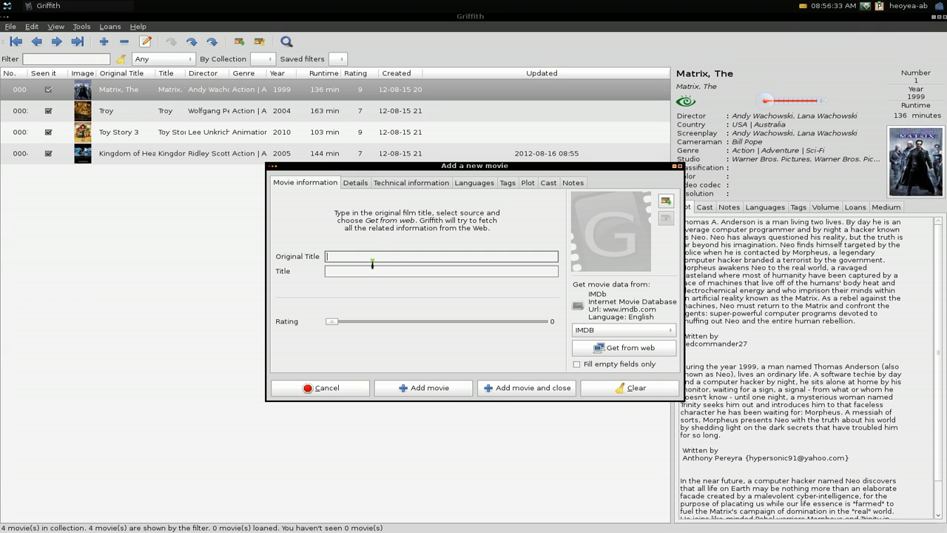
pyautogui.write('Gattaca')
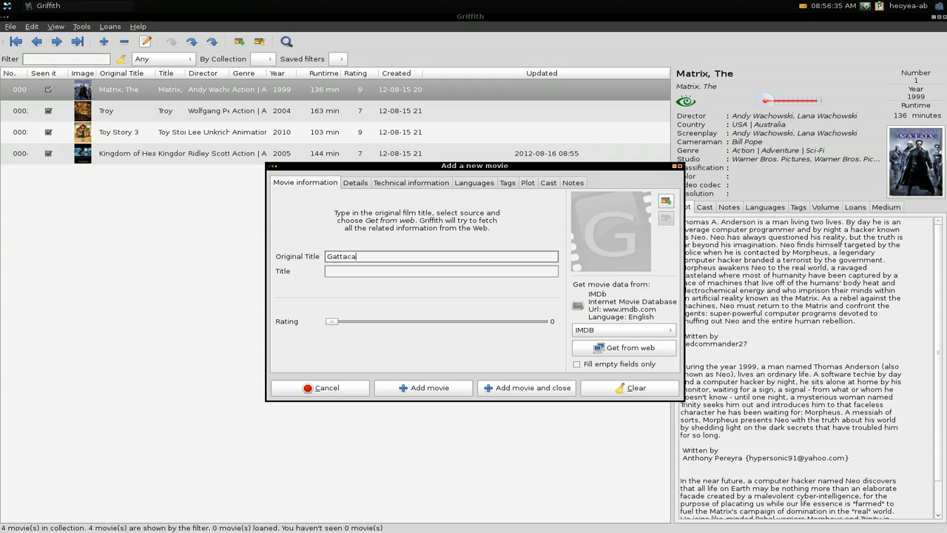
pyautogui.moveTo(621, 328)
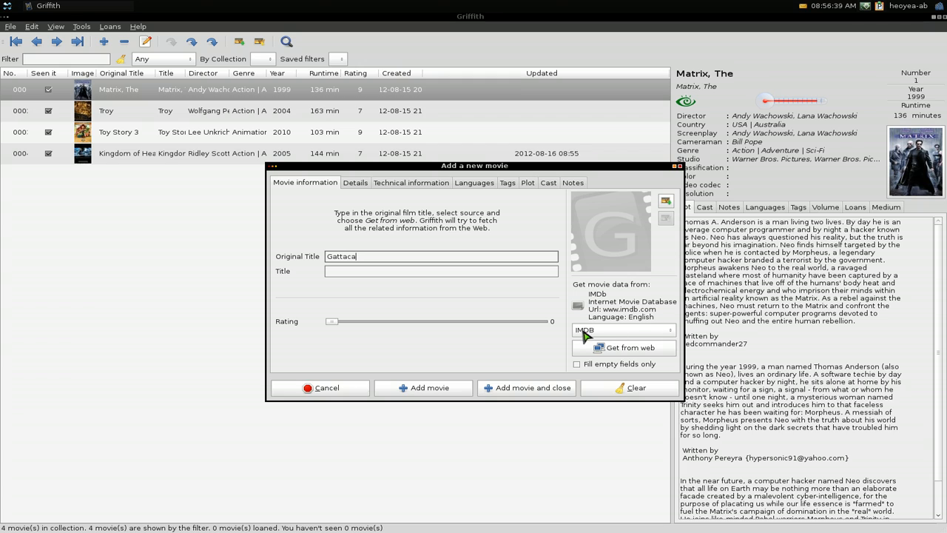
pyautogui.click(624, 328)
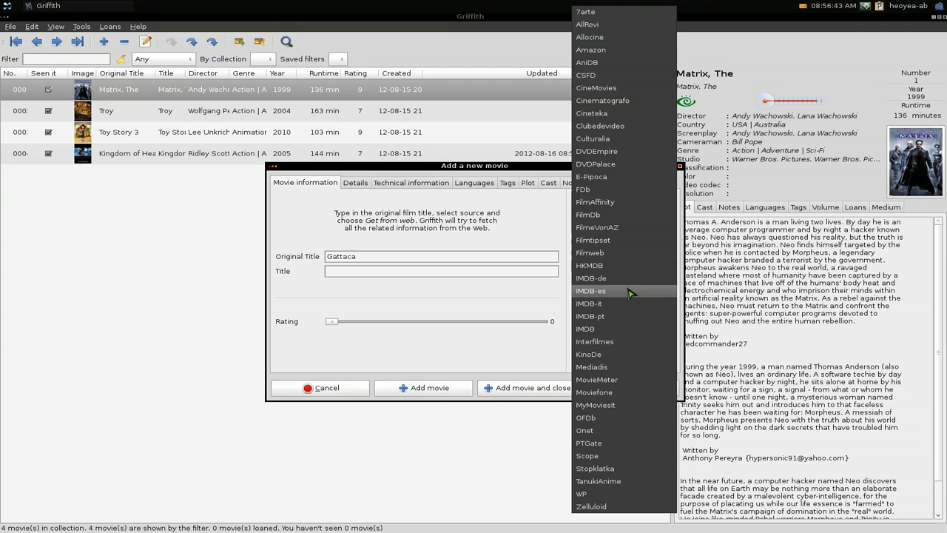
pyautogui.moveTo(619, 311)
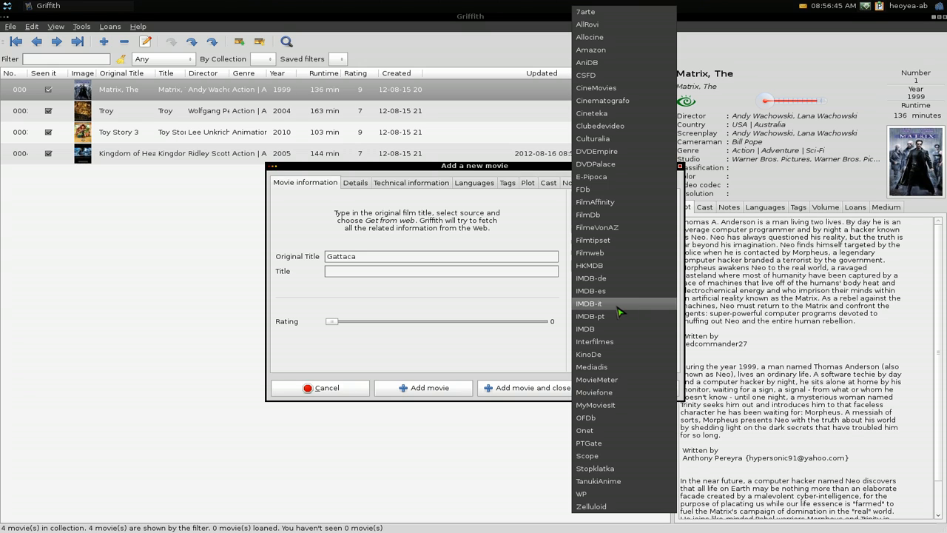
pyautogui.moveTo(587, 63)
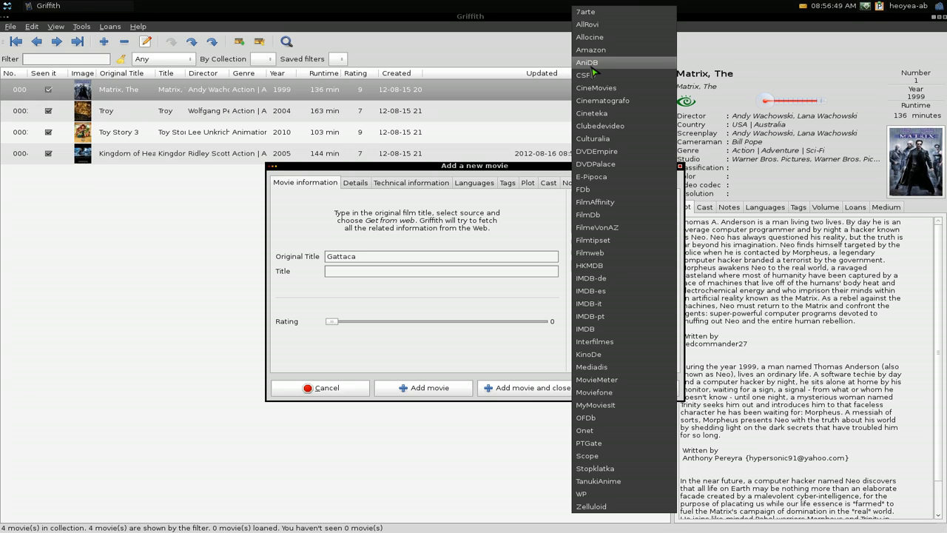
pyautogui.moveTo(591, 290)
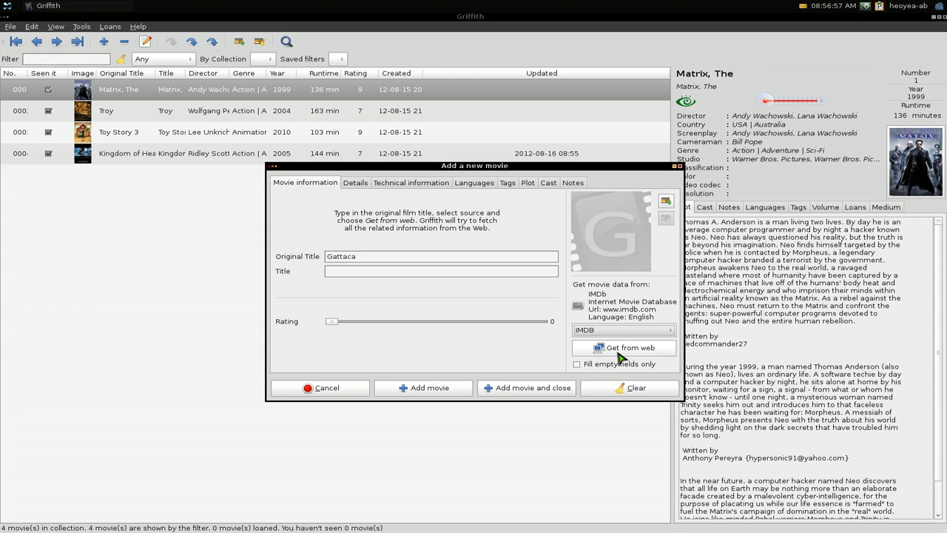
# - Search the web for 'Gattaca' via IMDb, returning Gattaca (1997) at the top of the results
pyautogui.click(627, 348)
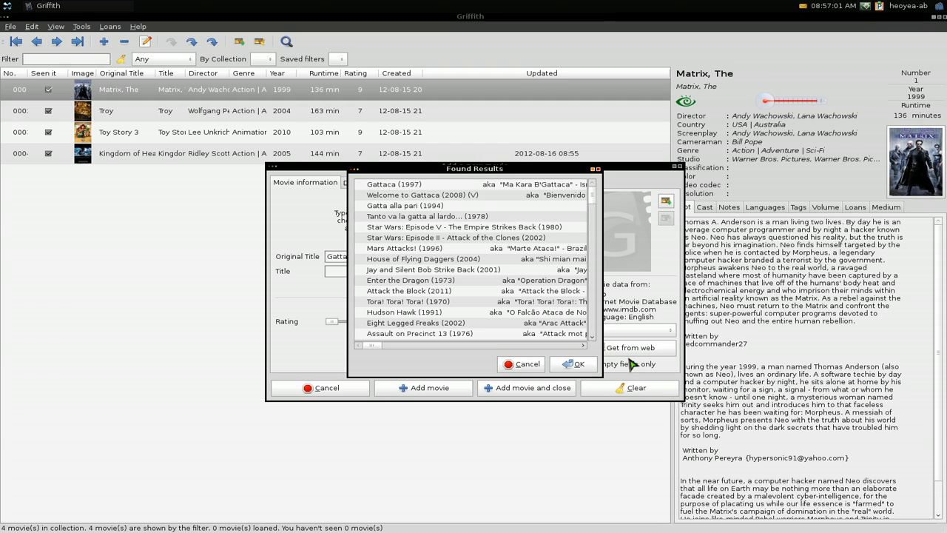
pyautogui.moveTo(458, 255)
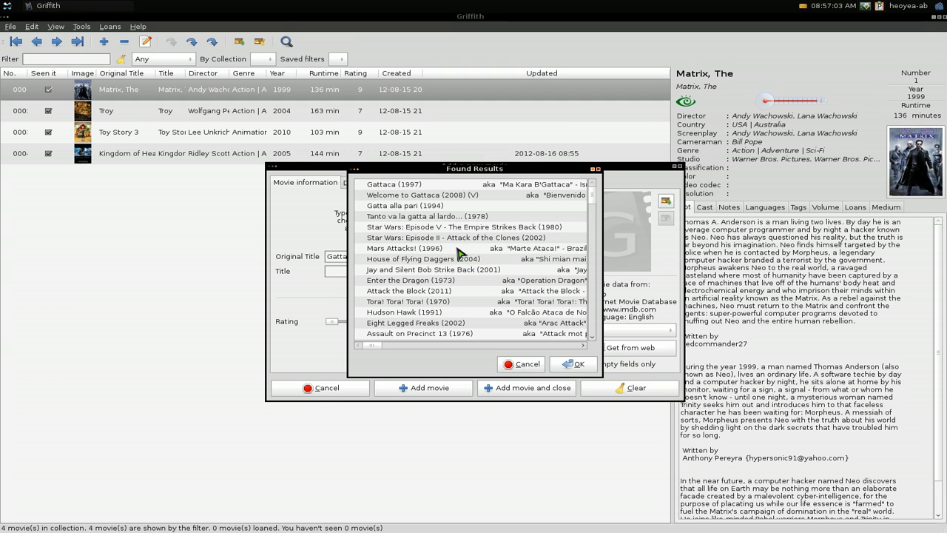
pyautogui.moveTo(464, 287)
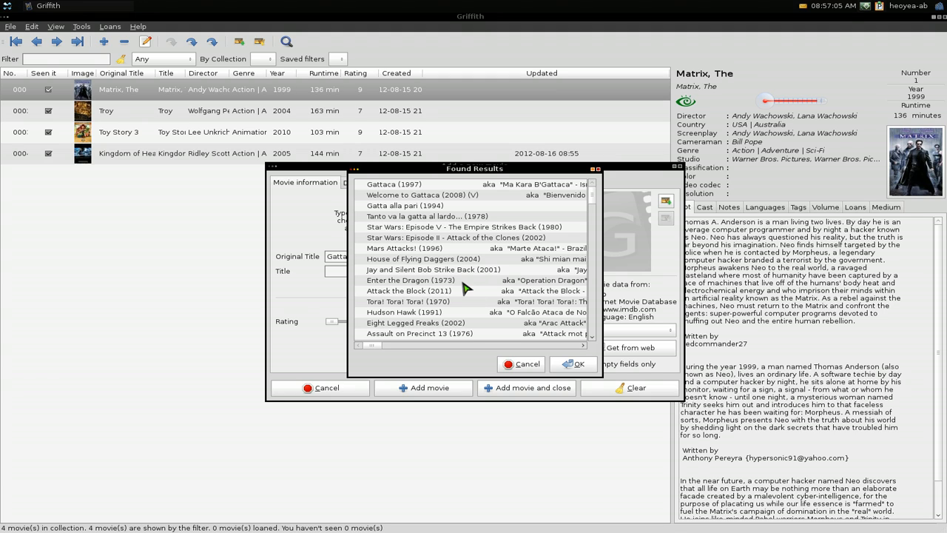
pyautogui.moveTo(429, 201)
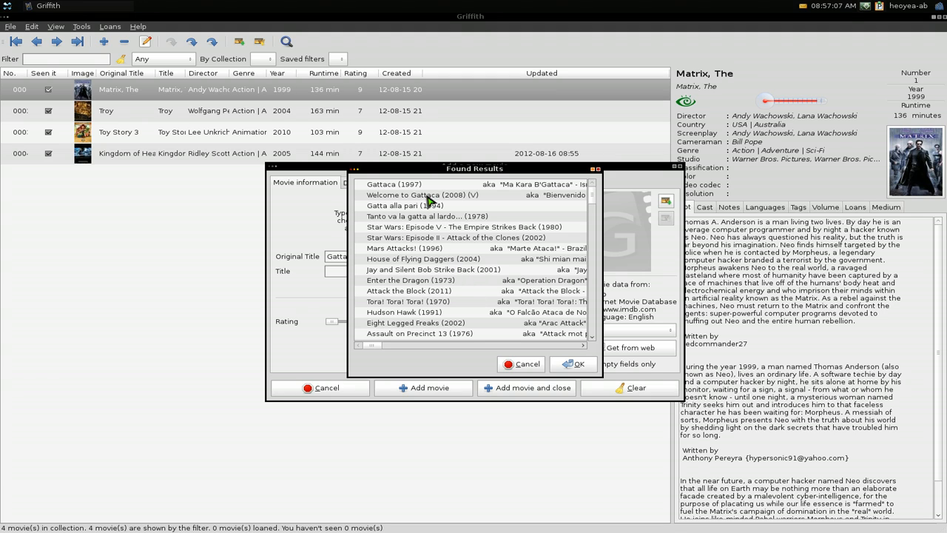
pyautogui.moveTo(432, 193)
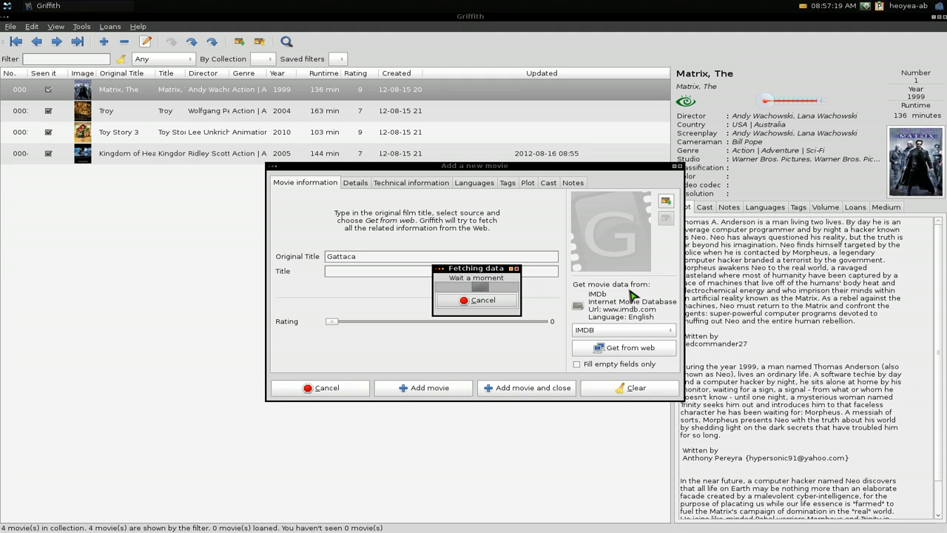
# - Fetch Gattaca (1997) data and review its director, studio details and cast list
pyautogui.click(625, 346)
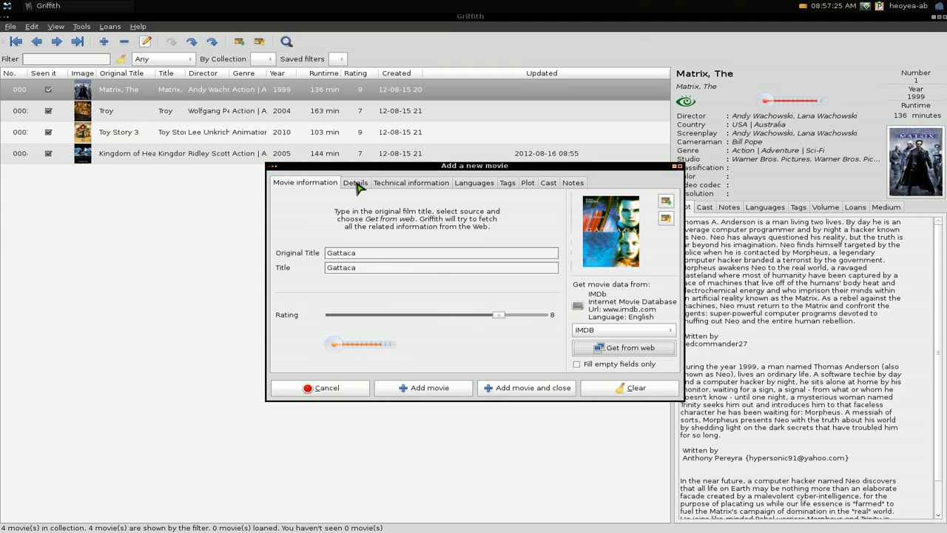
pyautogui.click(356, 182)
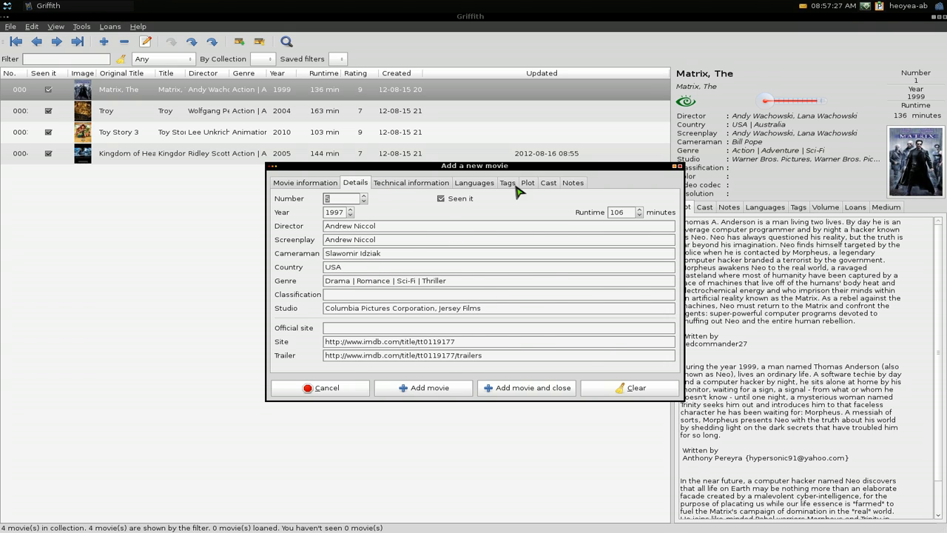
pyautogui.click(548, 182)
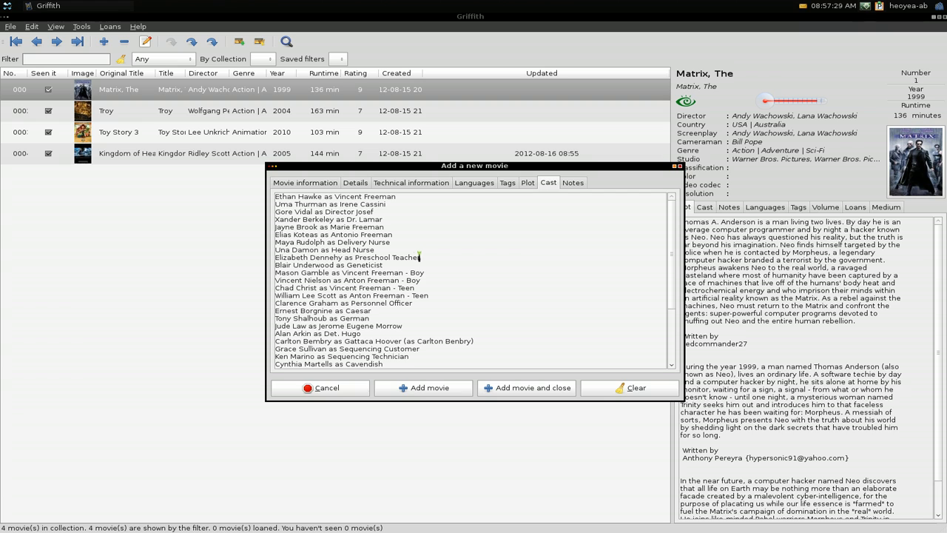
pyautogui.click(305, 182)
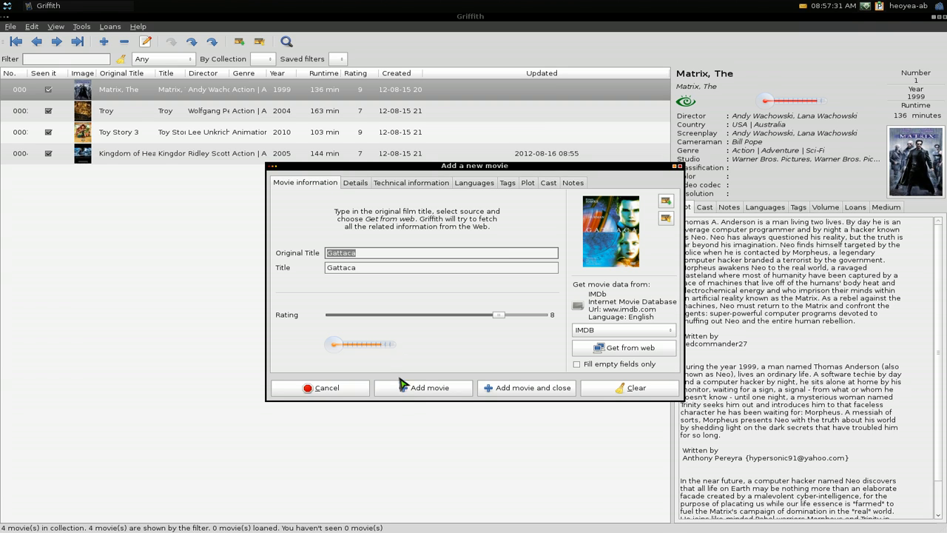
# - Add Gattaca (1997) as the fifth movie in the collection, clearing the form
pyautogui.click(424, 387)
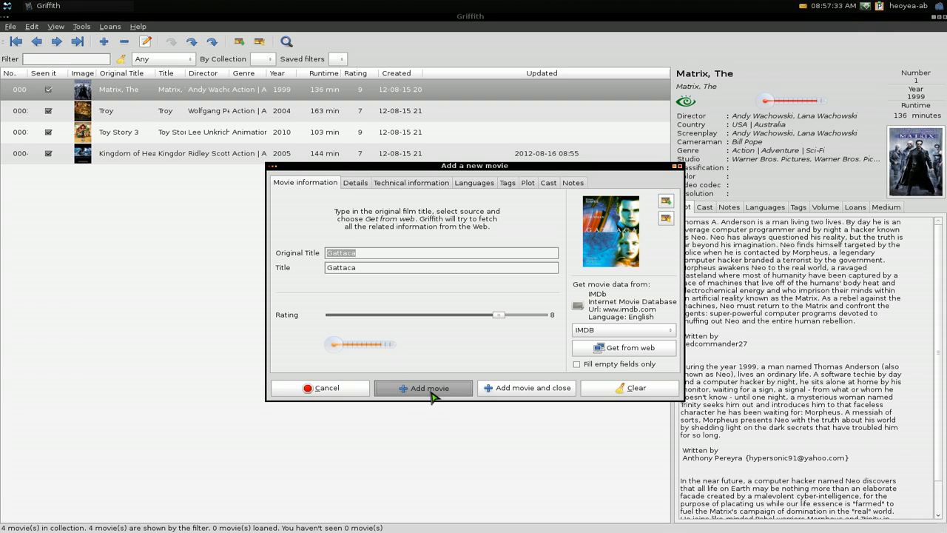
pyautogui.click(430, 388)
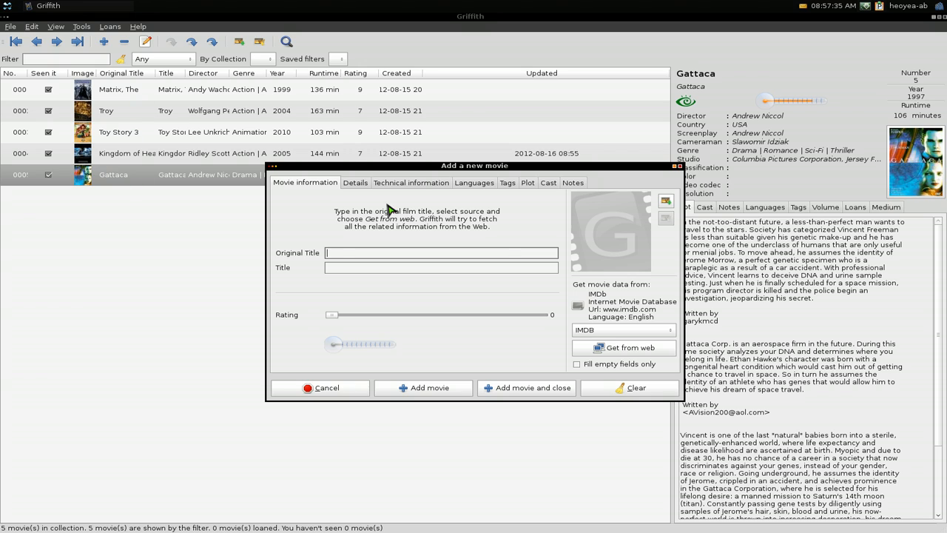
pyautogui.moveTo(497, 317)
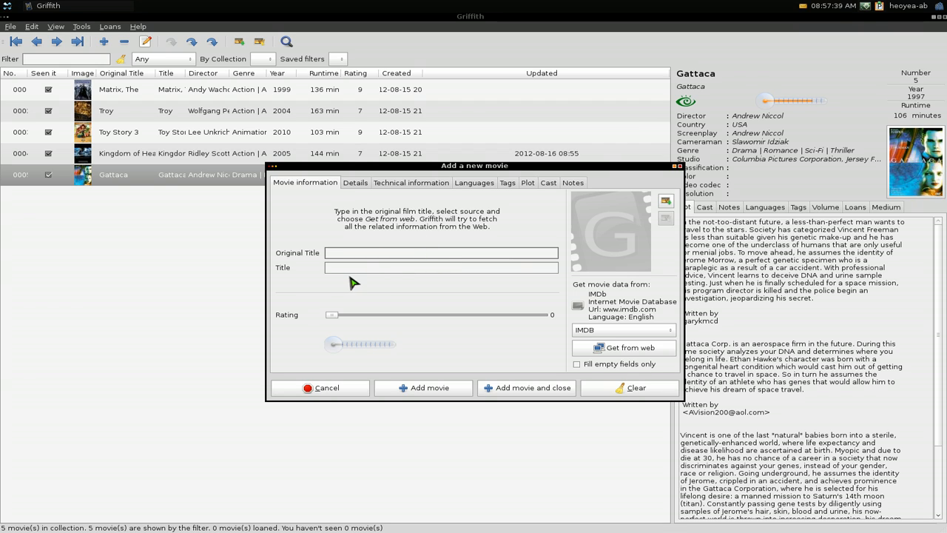
# - Cancel choosing a picture and review the empty form's technical and cast pages
pyautogui.click(665, 201)
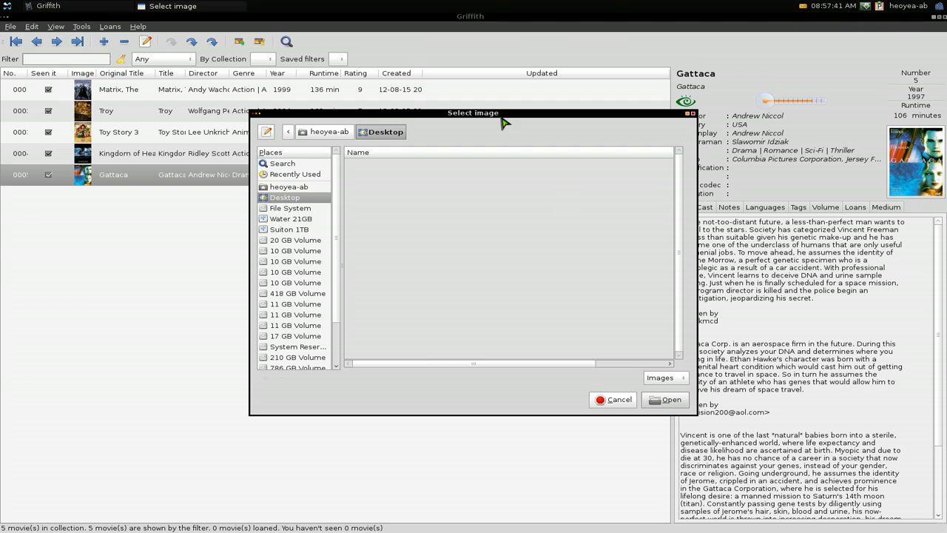
pyautogui.click(613, 399)
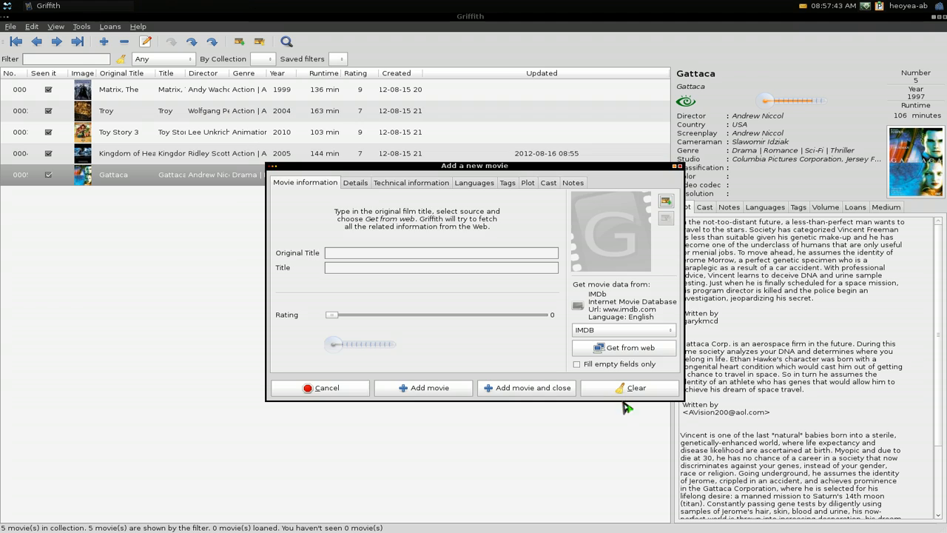
pyautogui.click(412, 182)
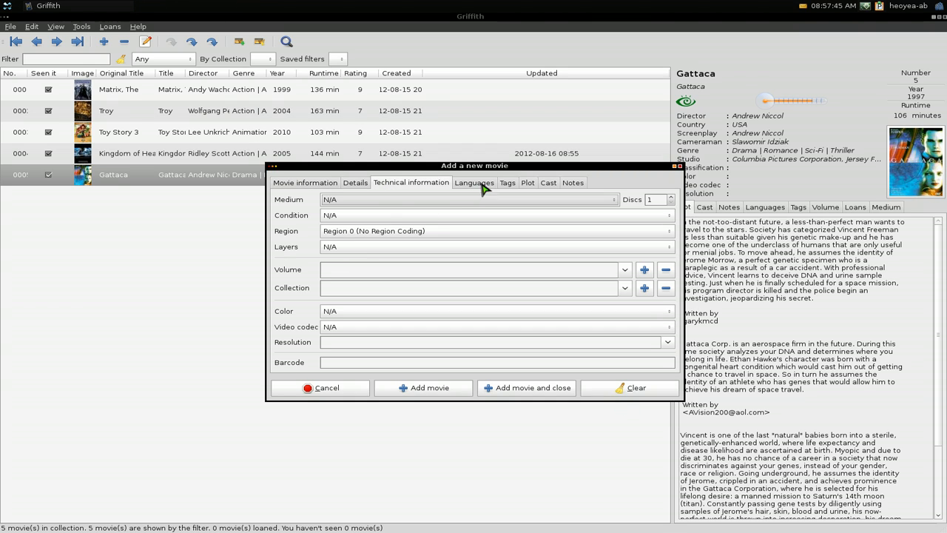
pyautogui.click(547, 182)
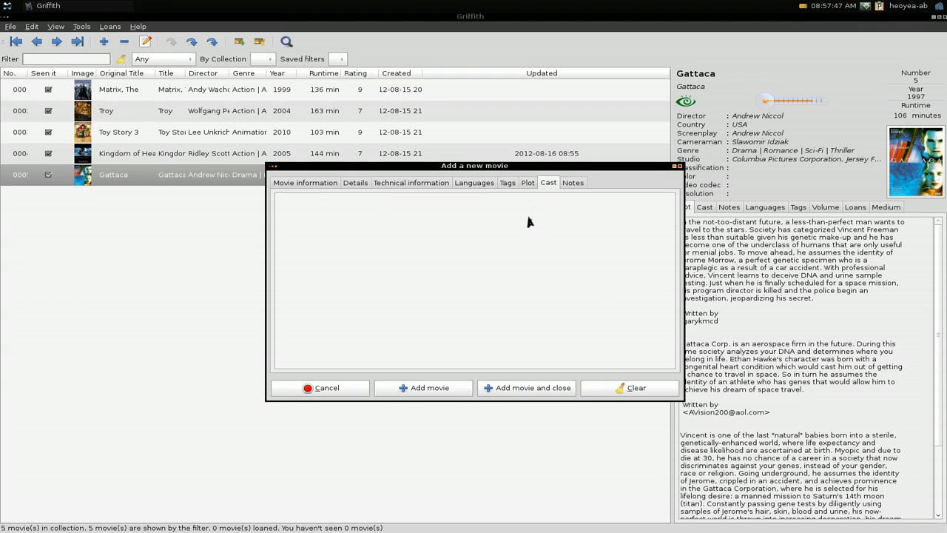
pyautogui.click(305, 182)
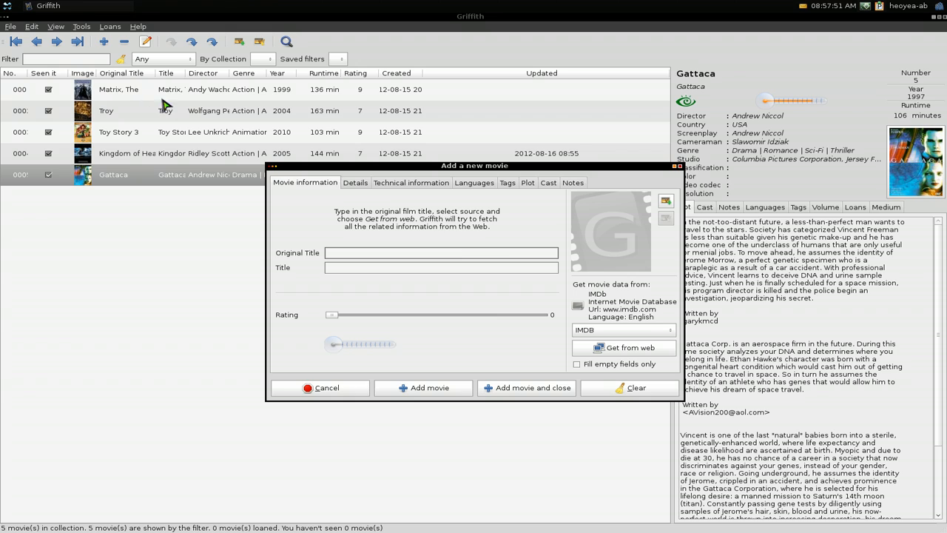
# - Close the new-movie form, leaving Gattaca's details shown in the five-movie collection
pyautogui.click(441, 252)
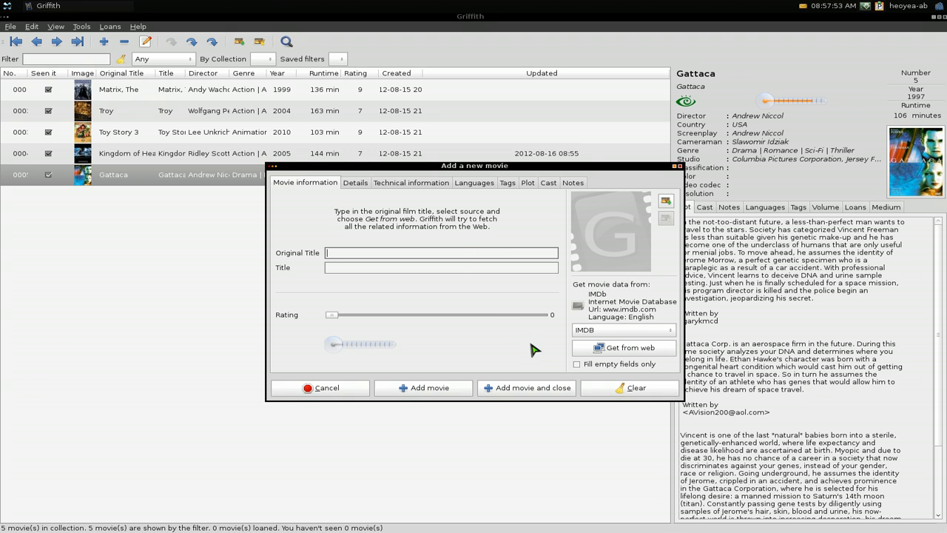
pyautogui.click(527, 388)
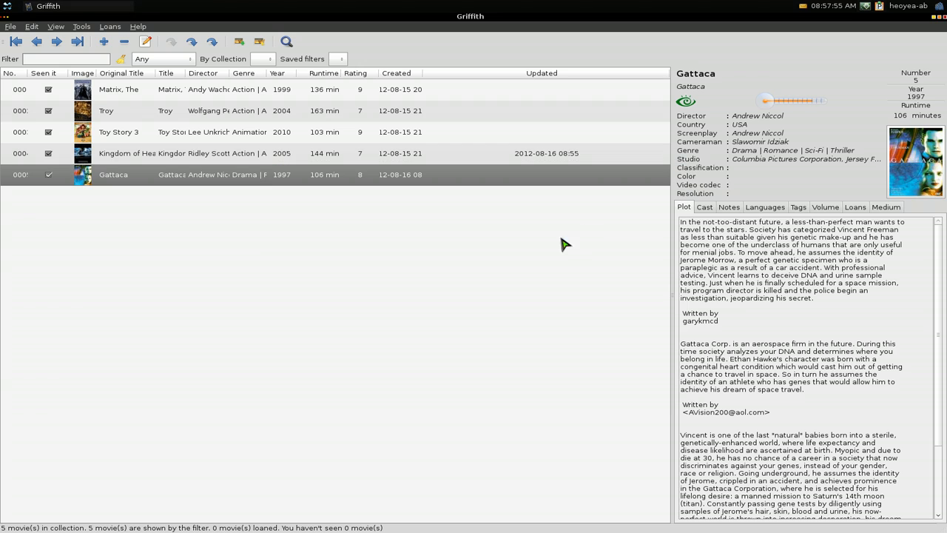
pyautogui.moveTo(642, 229)
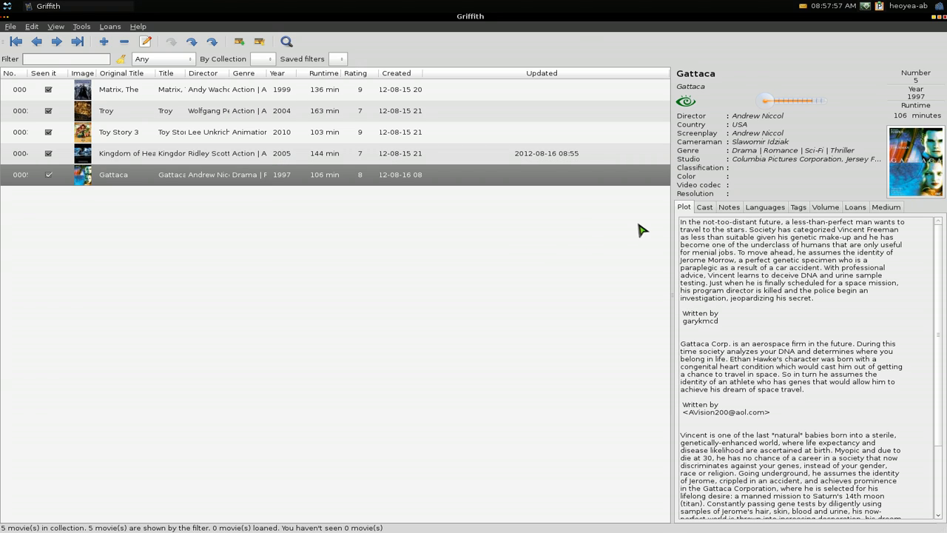
pyautogui.moveTo(566, 184)
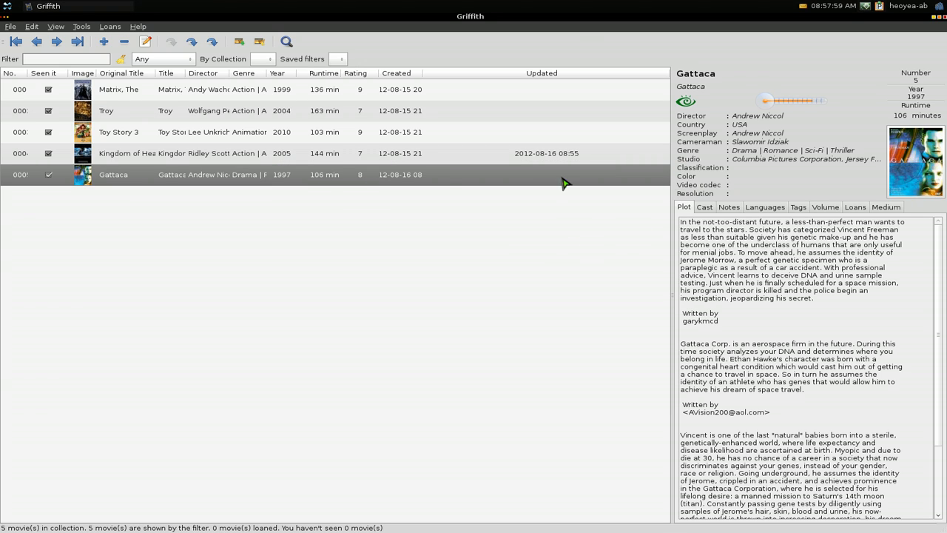
# - Show Gattaca's loan information: not loaned, with an empty loan history
pyautogui.click(856, 208)
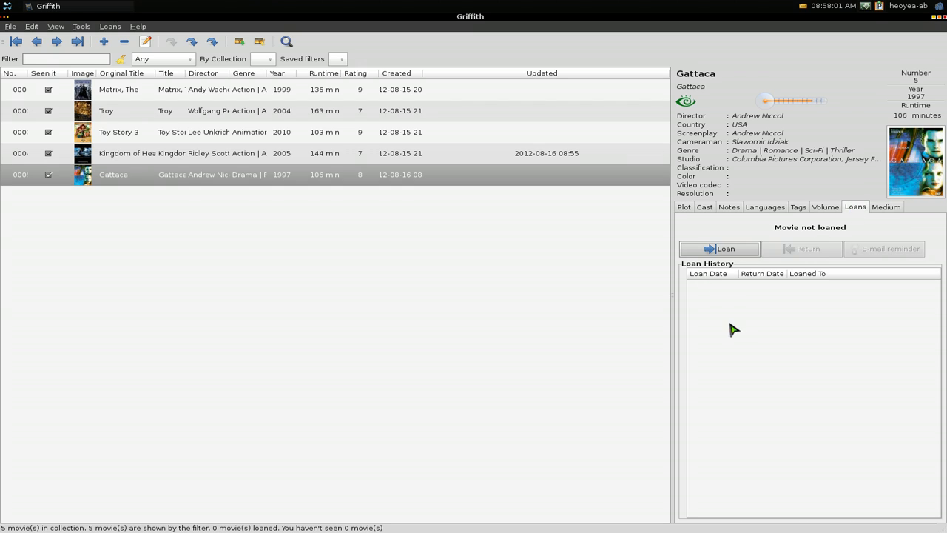
pyautogui.moveTo(741, 340)
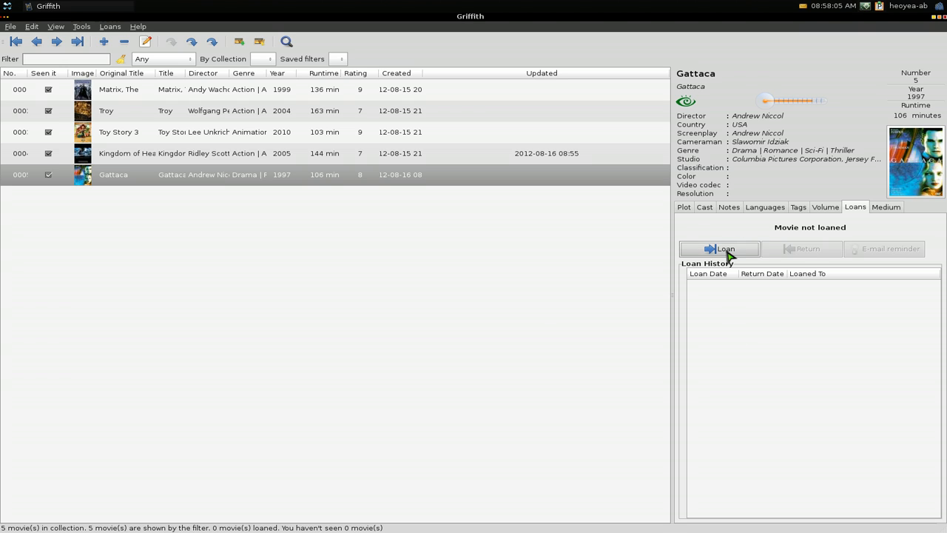
pyautogui.moveTo(792, 225)
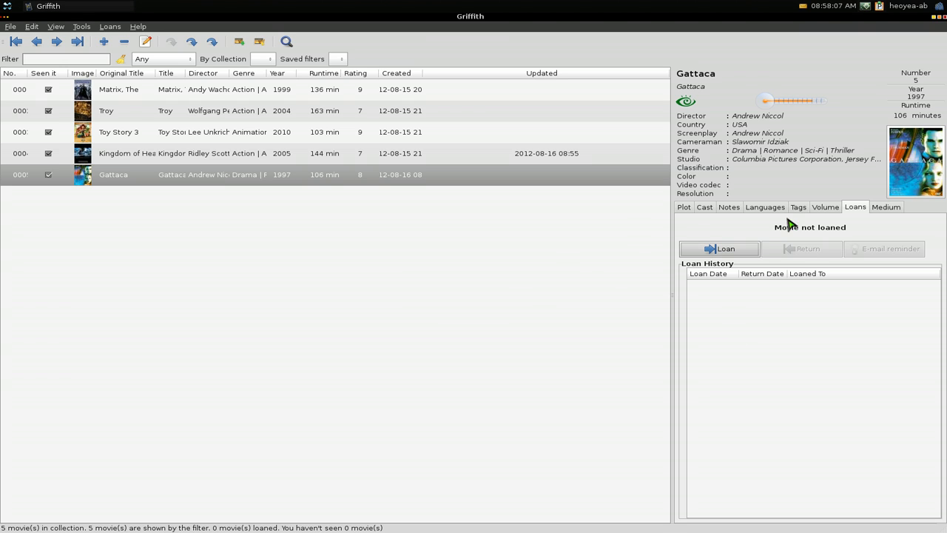
pyautogui.moveTo(528, 299)
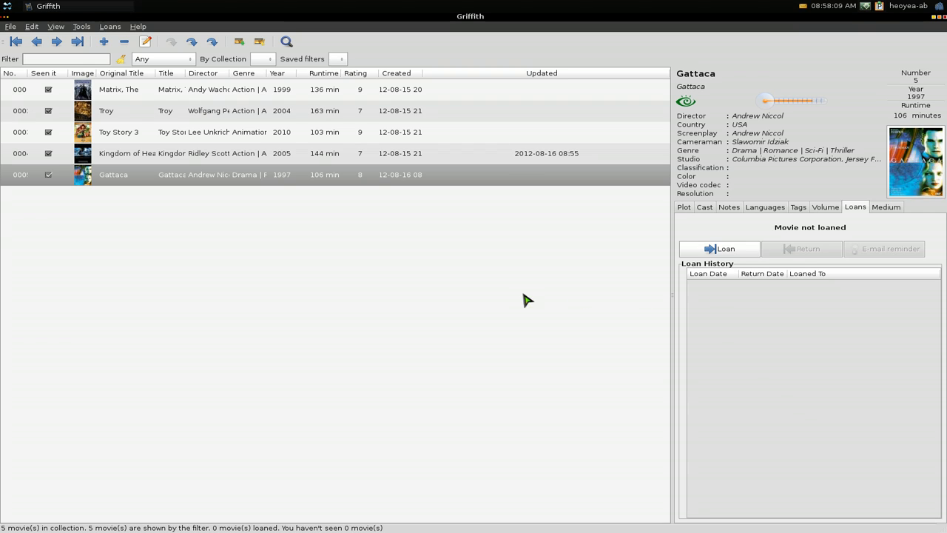
pyautogui.moveTo(57, 183)
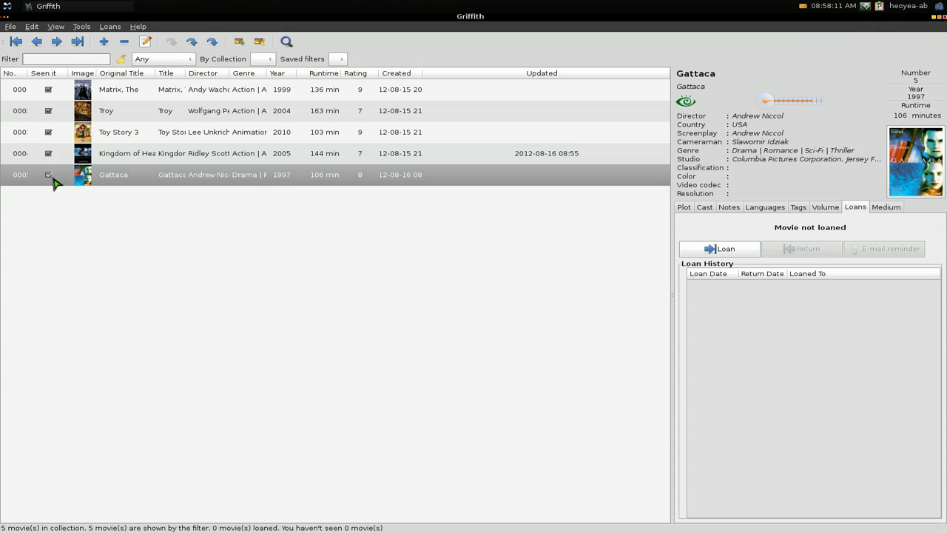
pyautogui.moveTo(51, 184)
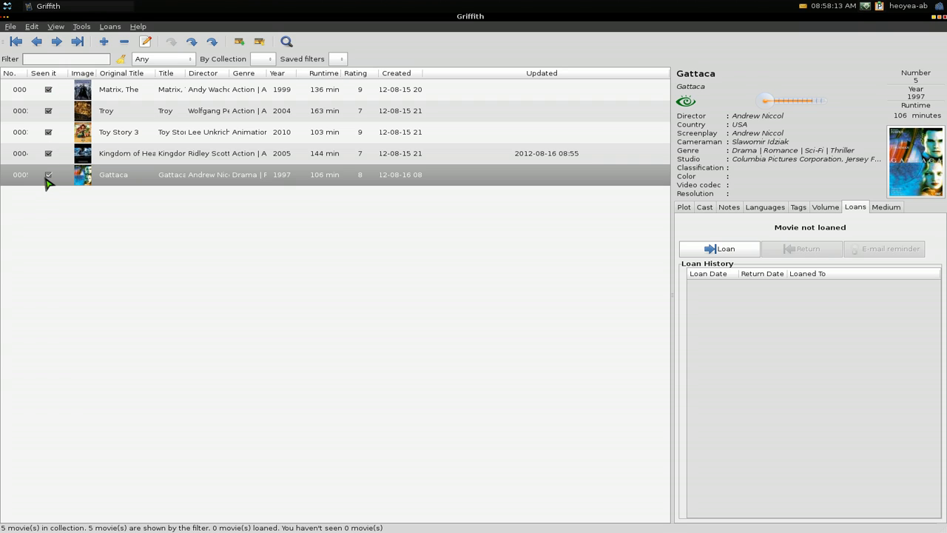
pyautogui.moveTo(58, 185)
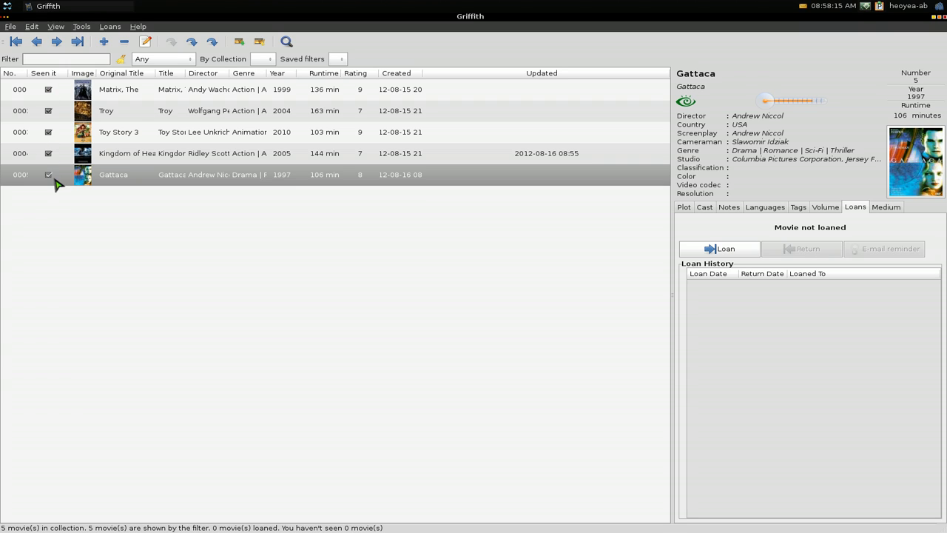
# - Clear Gattaca's seen mark so the collection reports one unseen movie, dismissing the edit window
pyautogui.rightClick(112, 175)
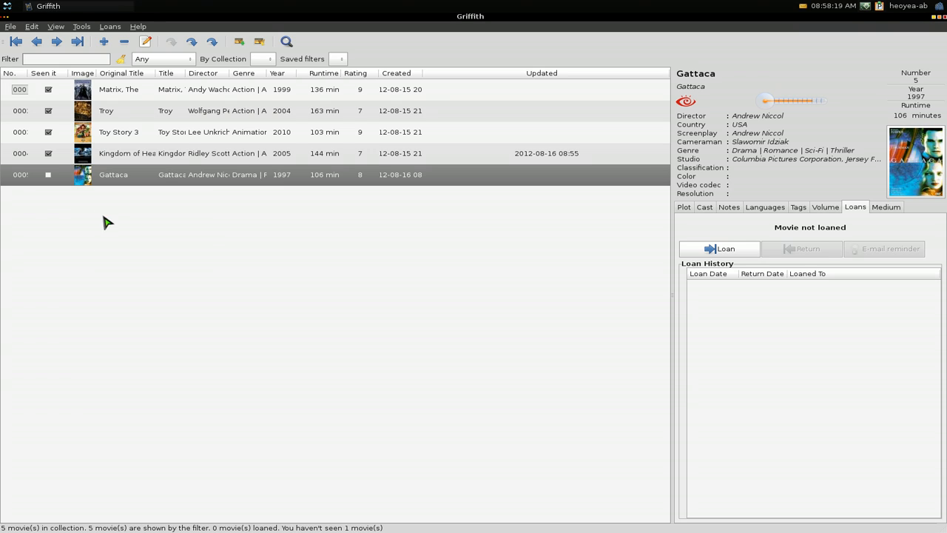
pyautogui.moveTo(270, 275)
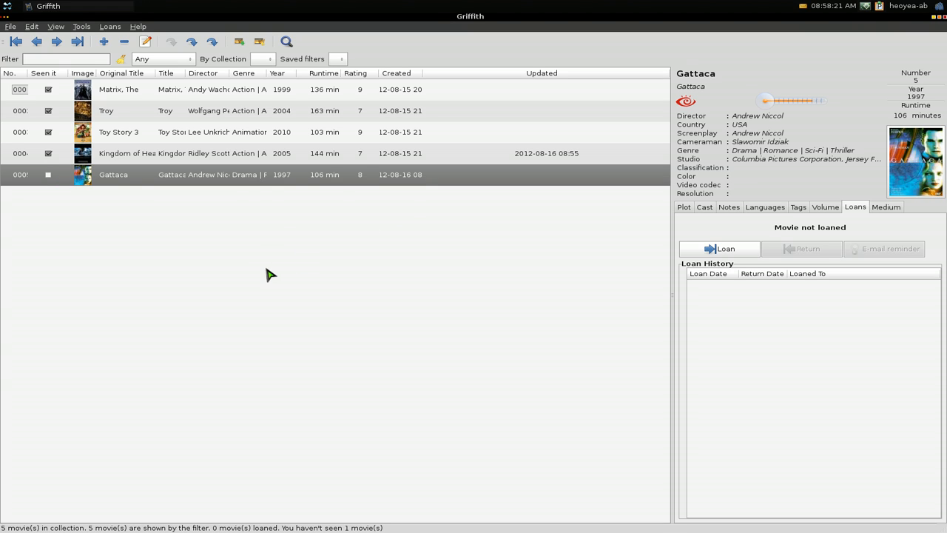
pyautogui.moveTo(50, 183)
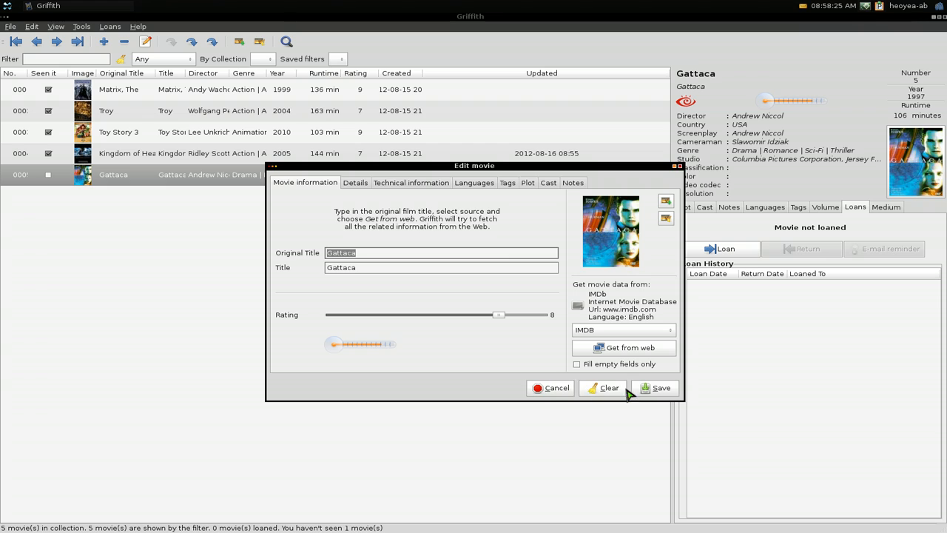
pyautogui.click(657, 388)
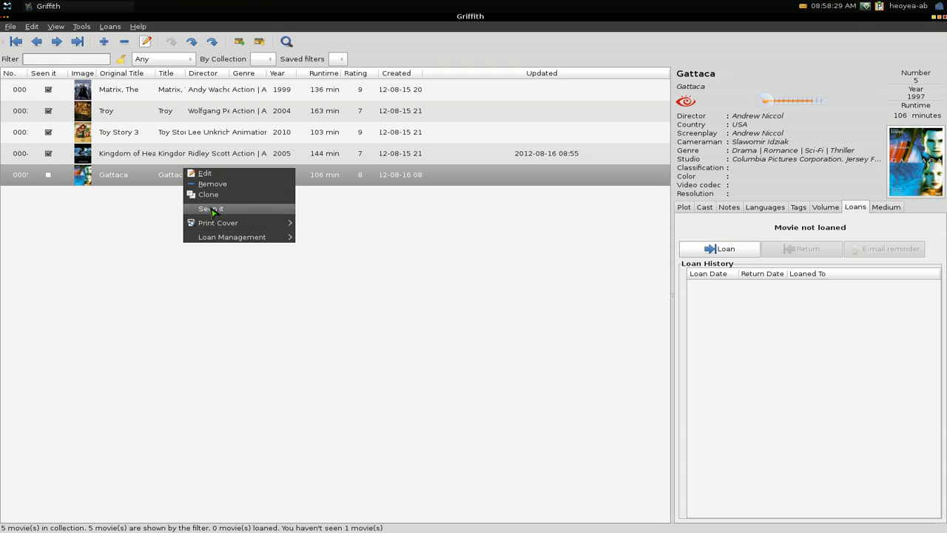
pyautogui.click(210, 209)
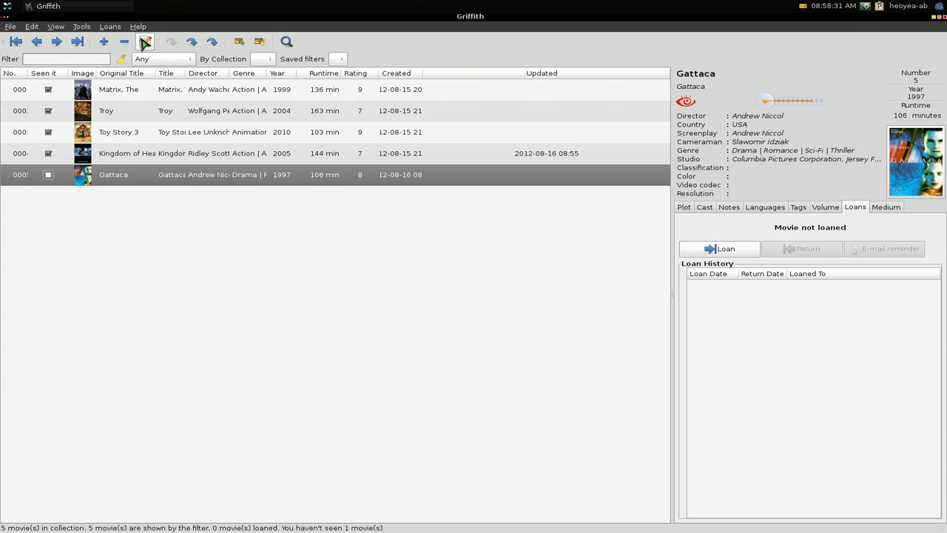
pyautogui.click(81, 27)
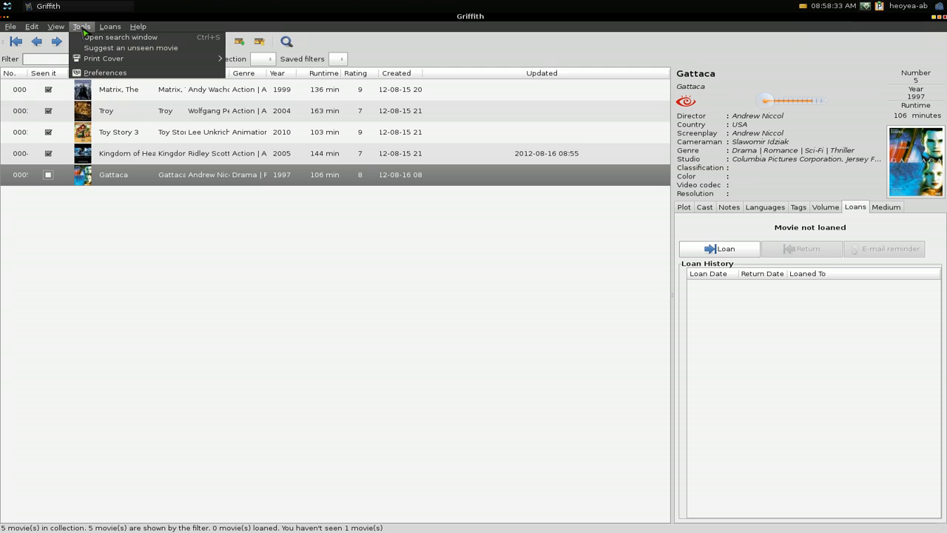
pyautogui.click(10, 26)
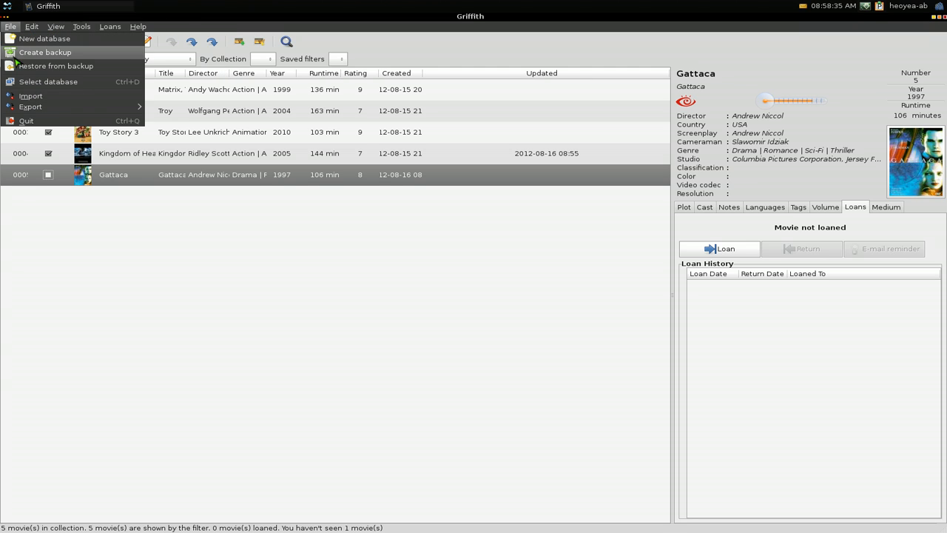
pyautogui.click(31, 106)
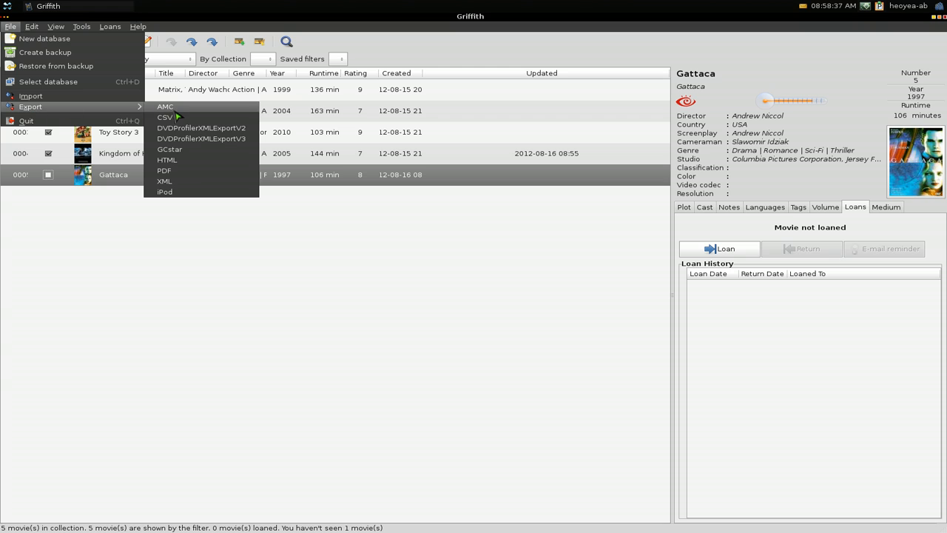
pyautogui.moveTo(178, 192)
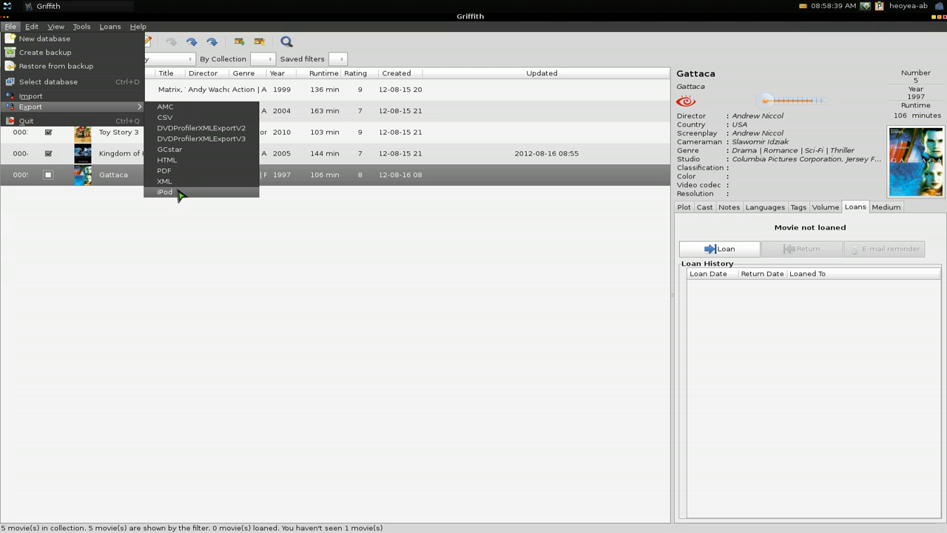
pyautogui.moveTo(167, 160)
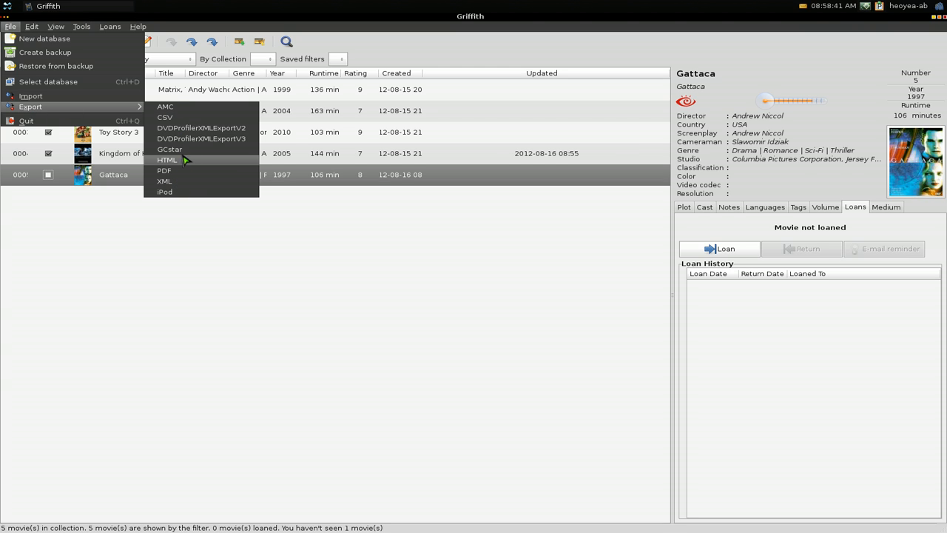
pyautogui.moveTo(169, 148)
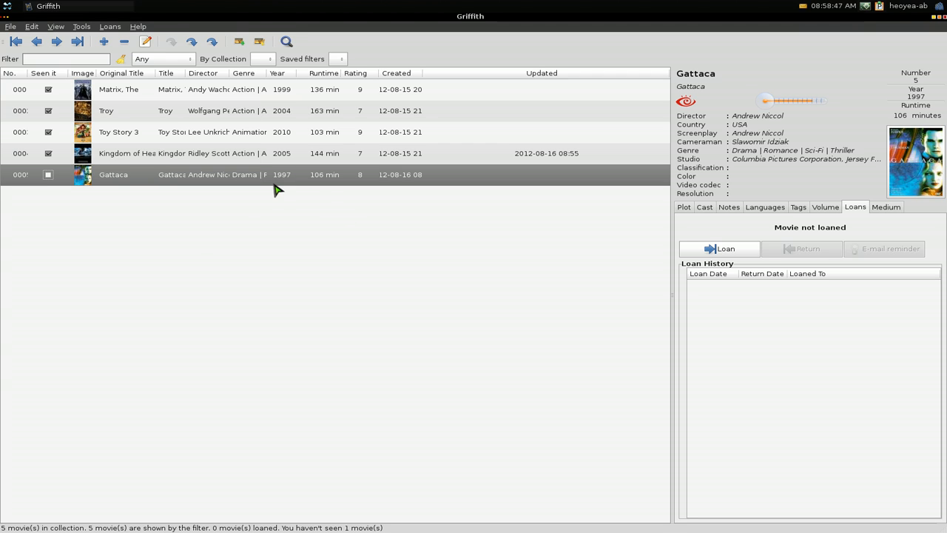
pyautogui.moveTo(267, 219)
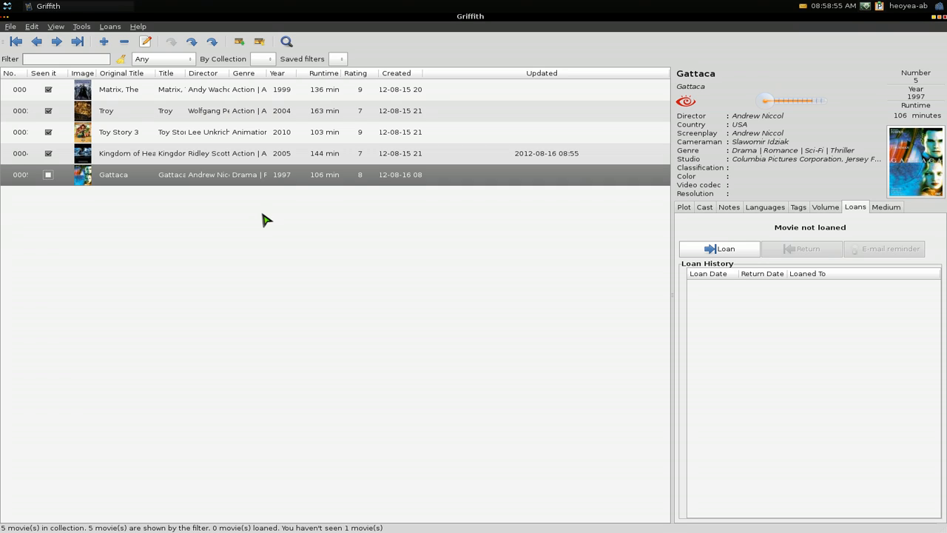
pyautogui.moveTo(259, 200)
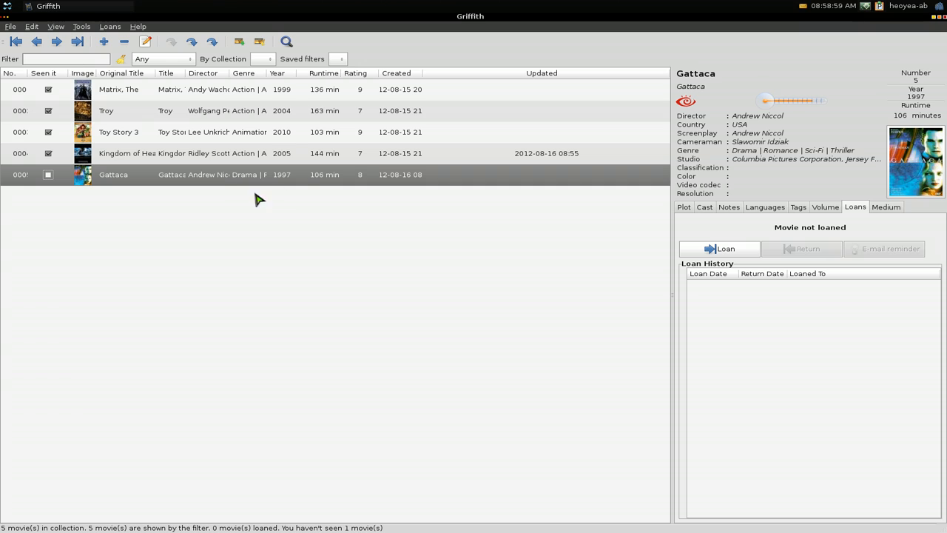
# - Filter the movie list by 'matri' so only The Matrix is shown
pyautogui.click(65, 59)
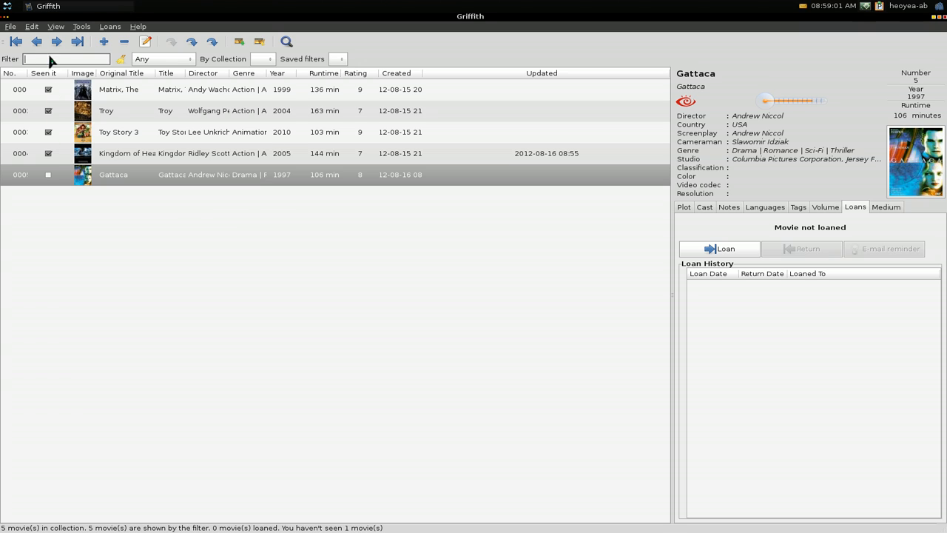
pyautogui.moveTo(364, 136)
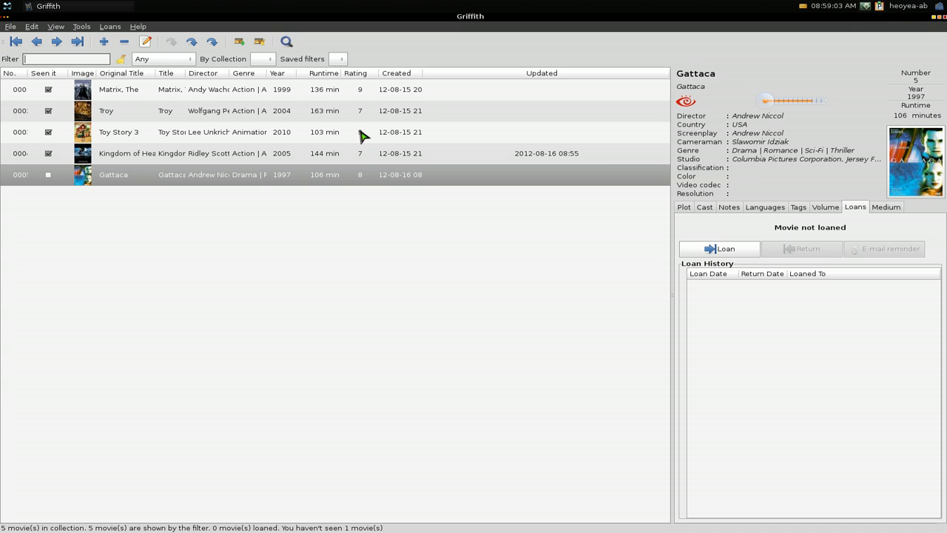
pyautogui.write('matri')
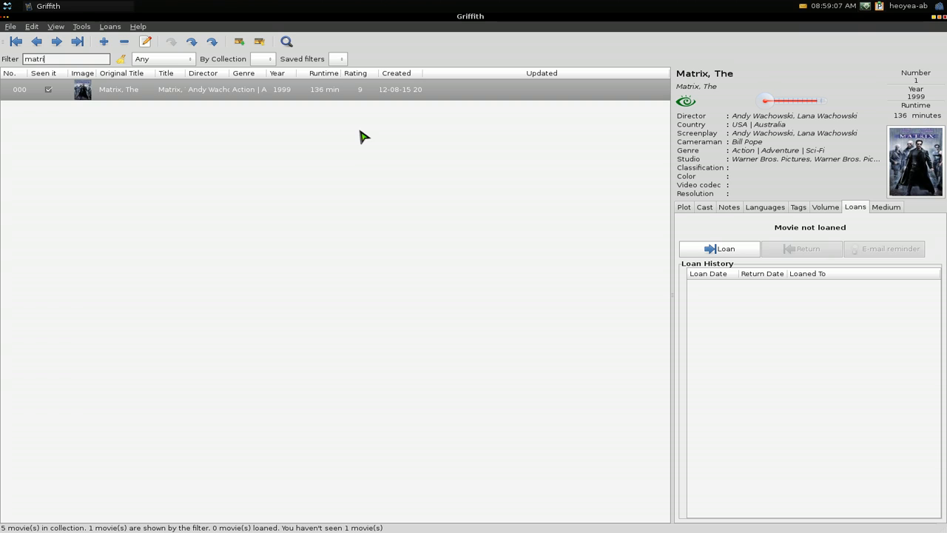
pyautogui.moveTo(252, 166)
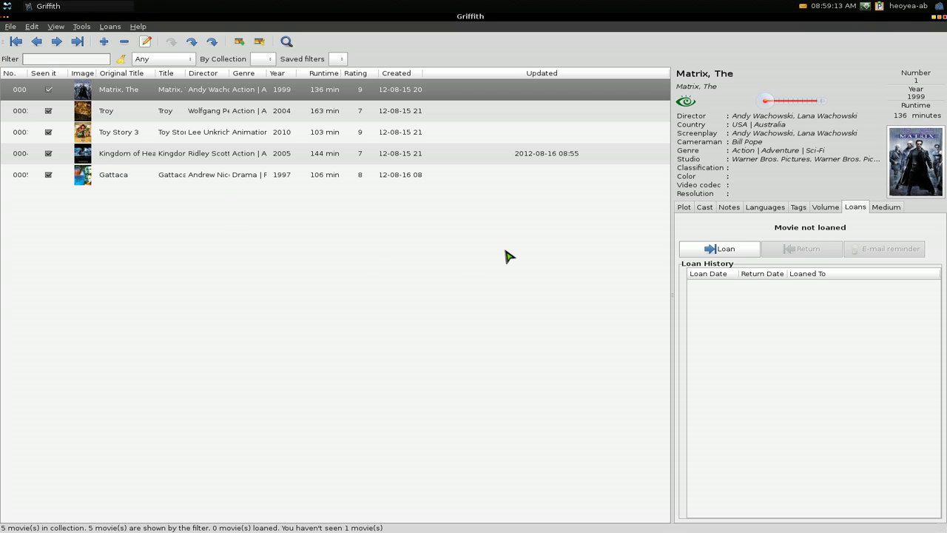
pyautogui.moveTo(546, 225)
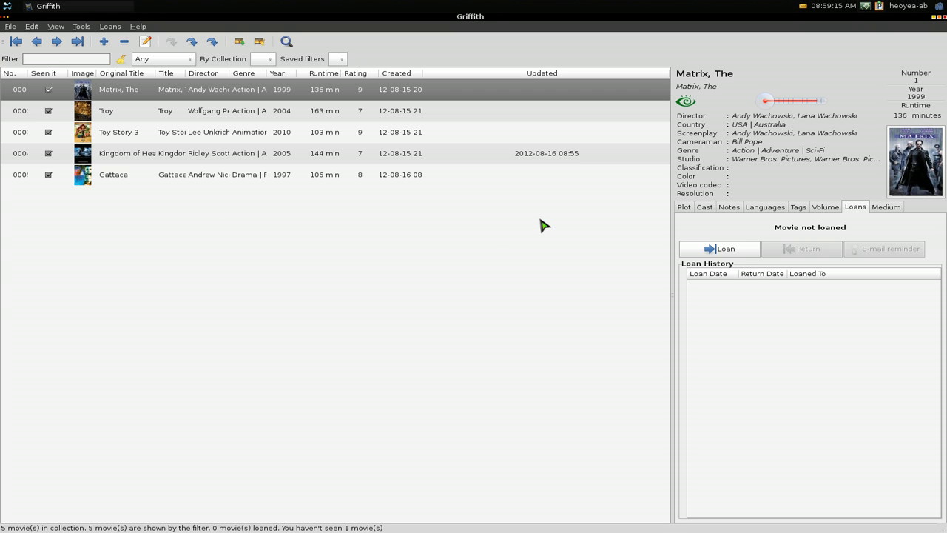
pyautogui.moveTo(547, 192)
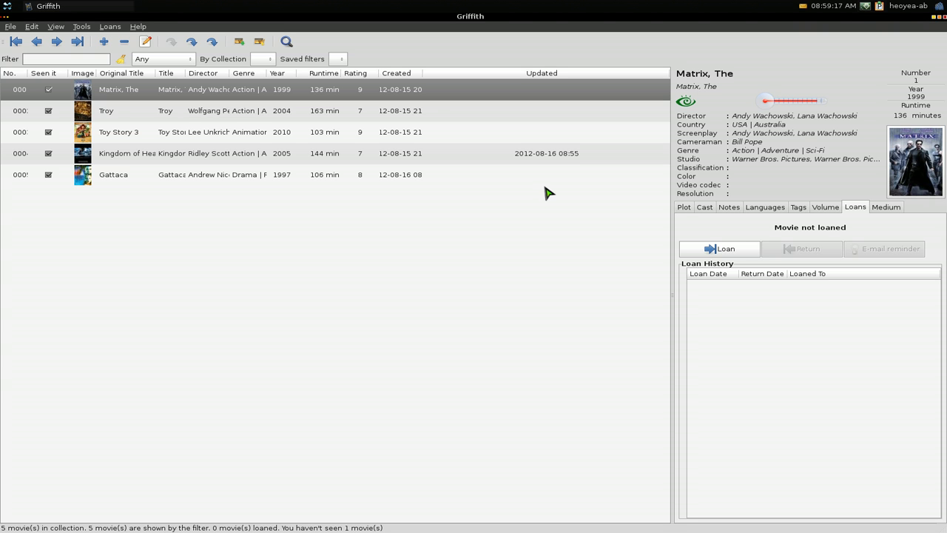